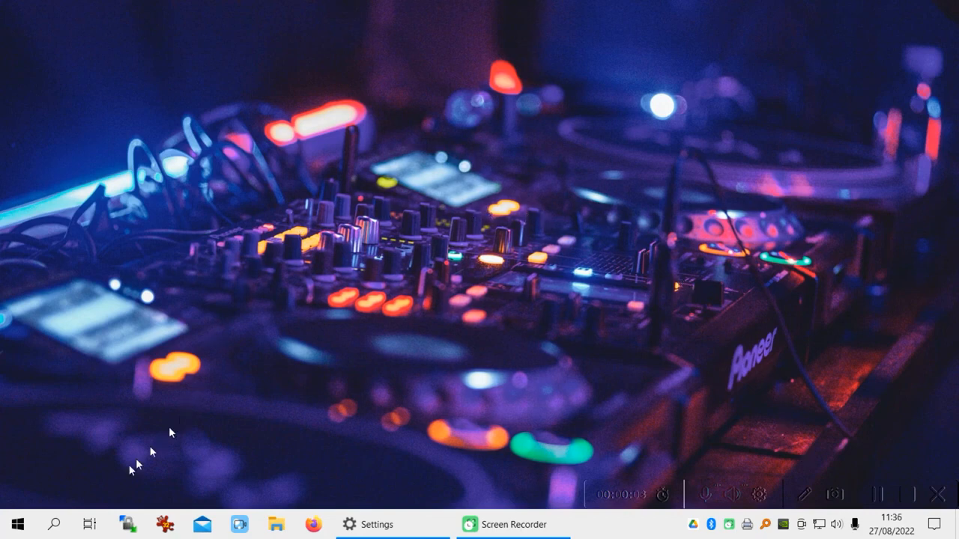
Browse the start menu's Control Panel recent list, then reopen the menu with Run highlighted
left_click(15, 524)
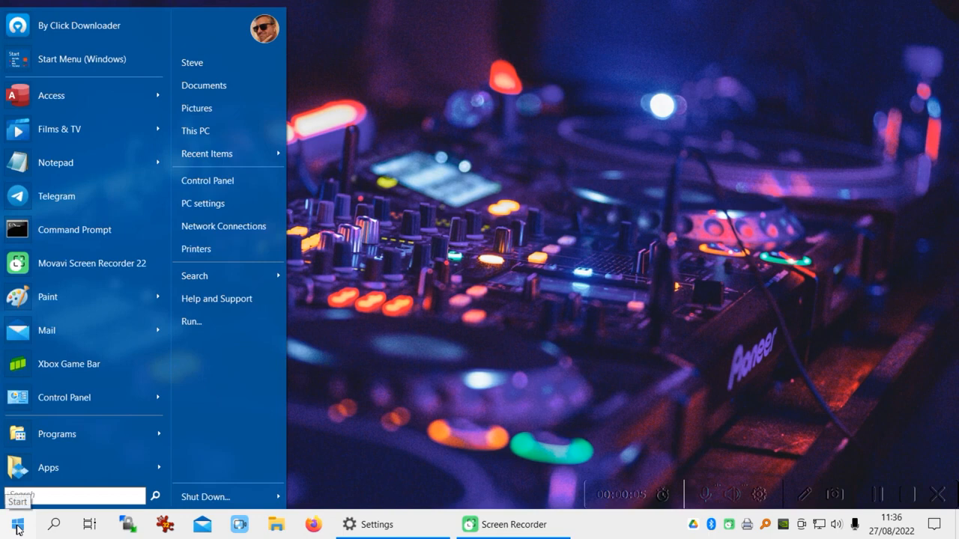
mouse_move(63, 129)
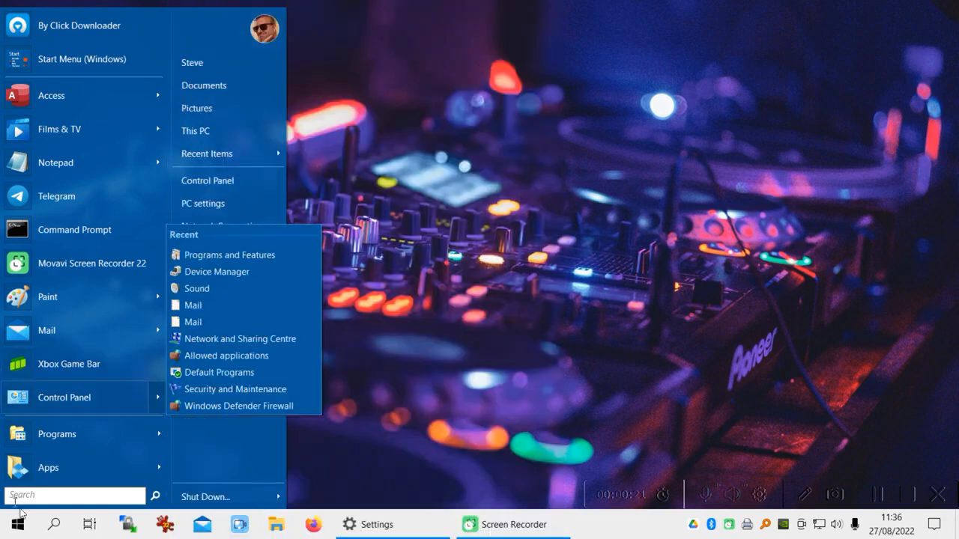
left_click(14, 524)
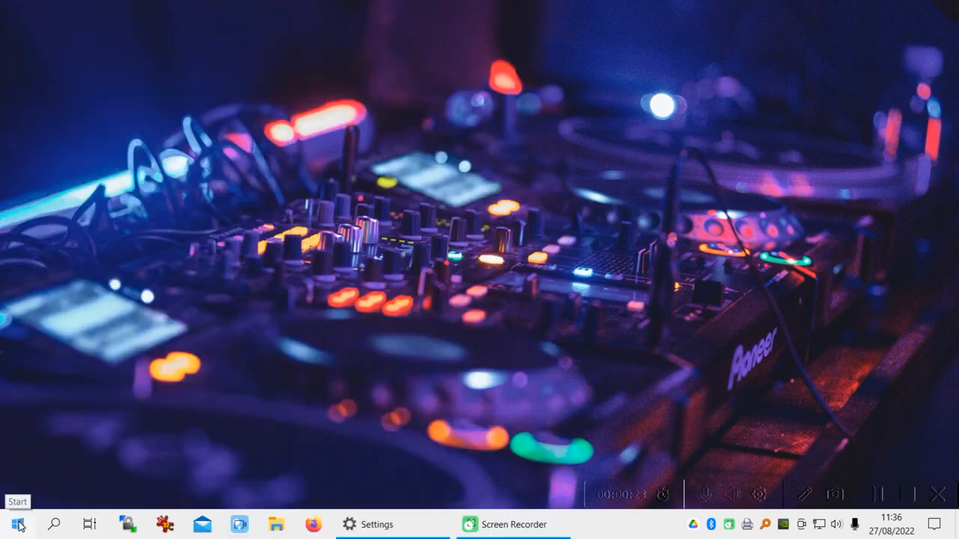
left_click(18, 525)
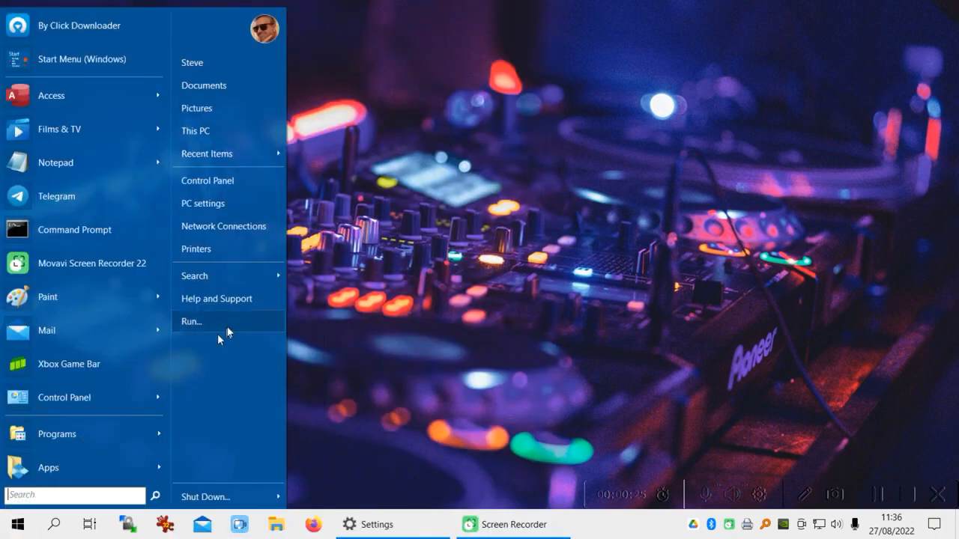
mouse_move(223, 226)
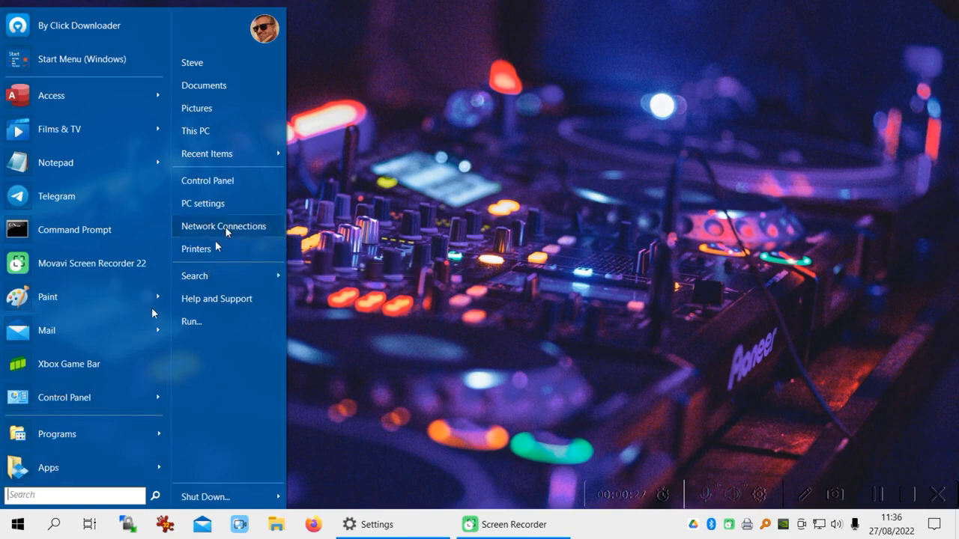
mouse_move(84, 407)
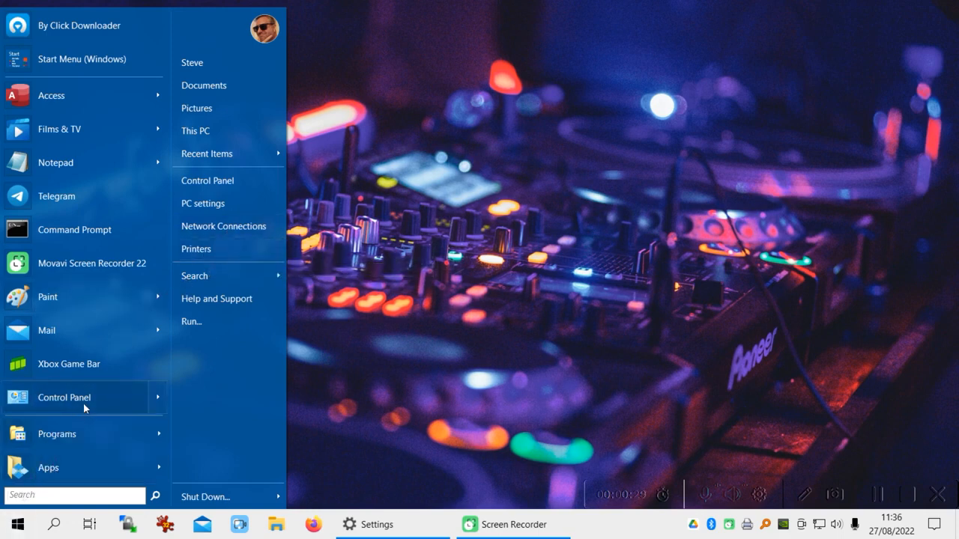
mouse_move(46, 331)
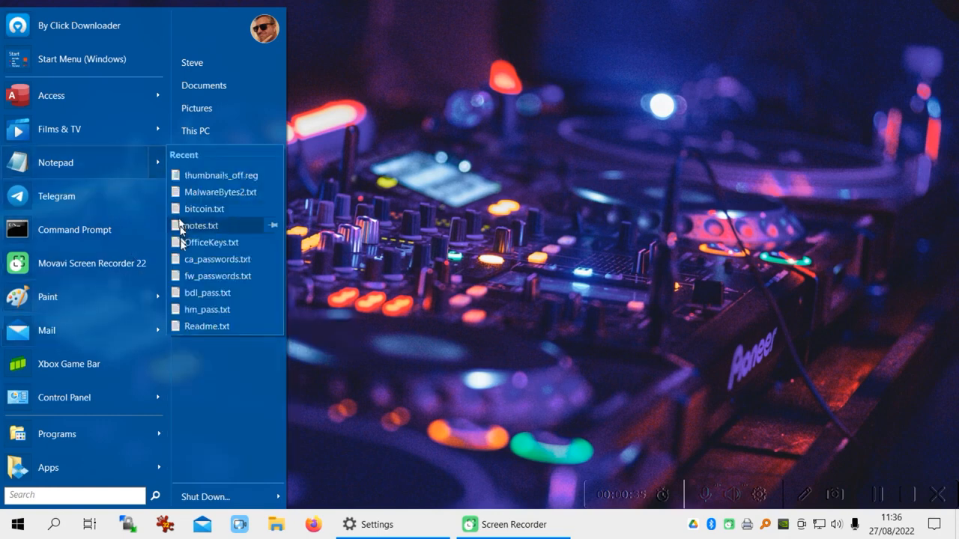
mouse_move(227, 209)
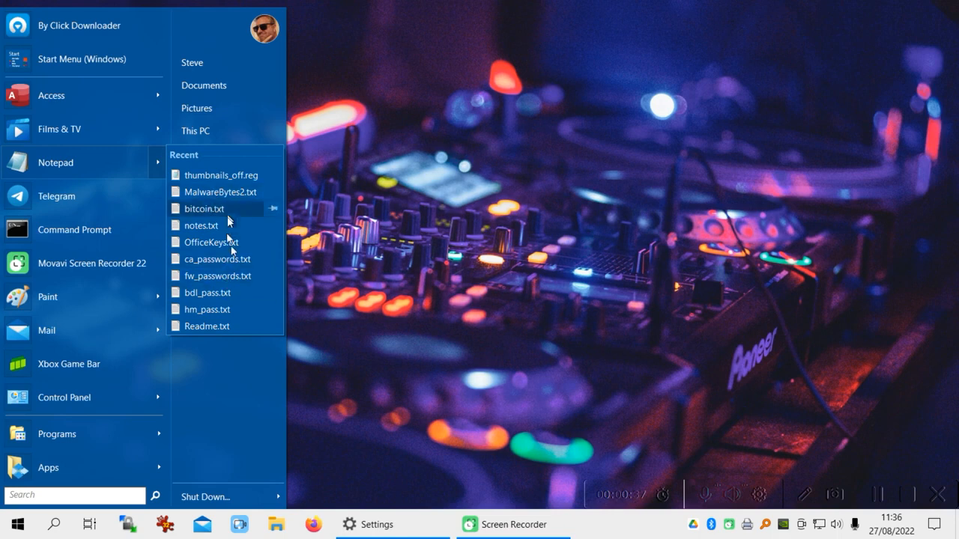
mouse_move(225, 314)
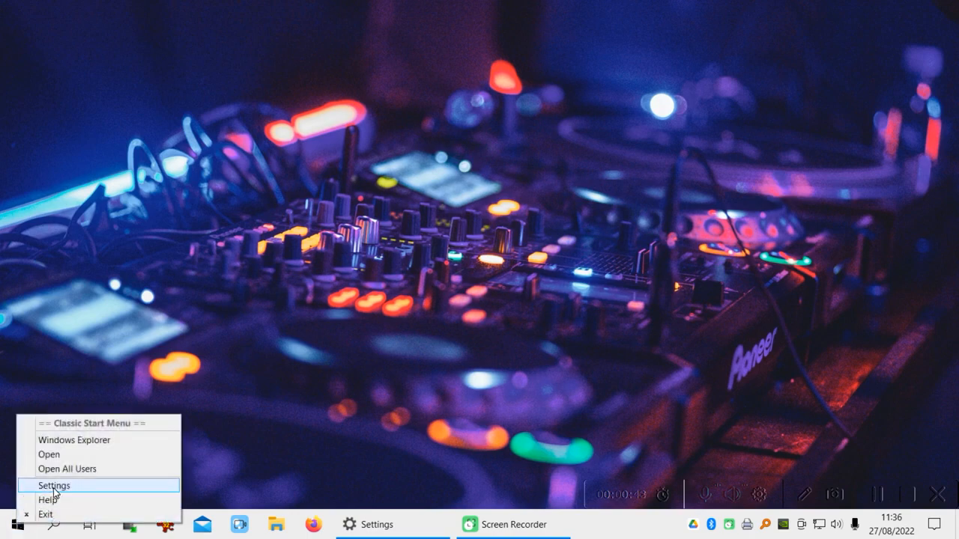
Show all settings and enter 600 as the Menu delay on the General Behavior page
left_click(54, 486)
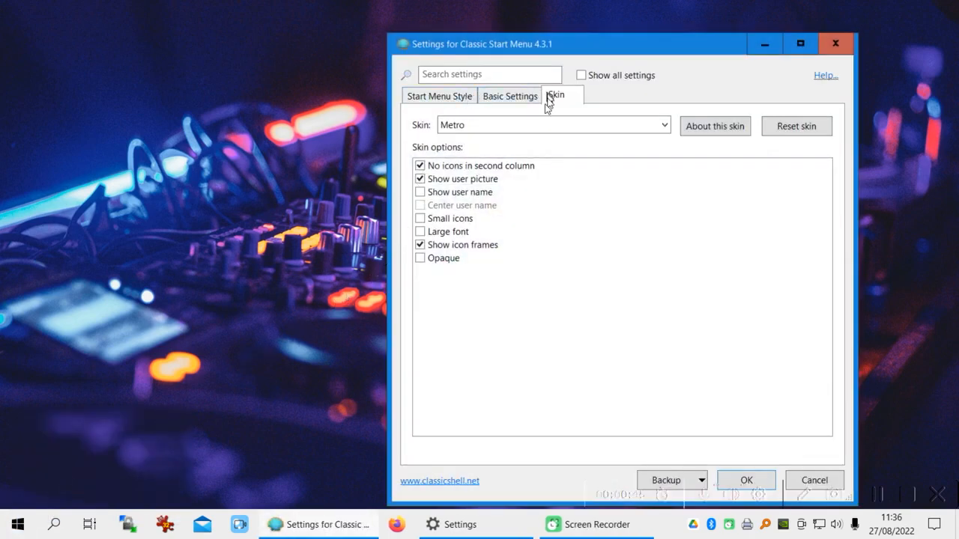
left_click(582, 75)
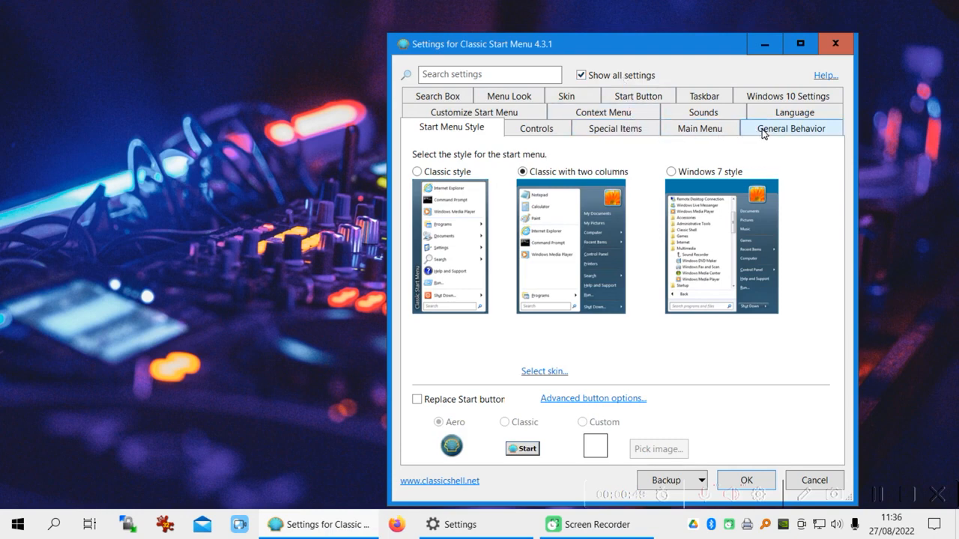
left_click(791, 127)
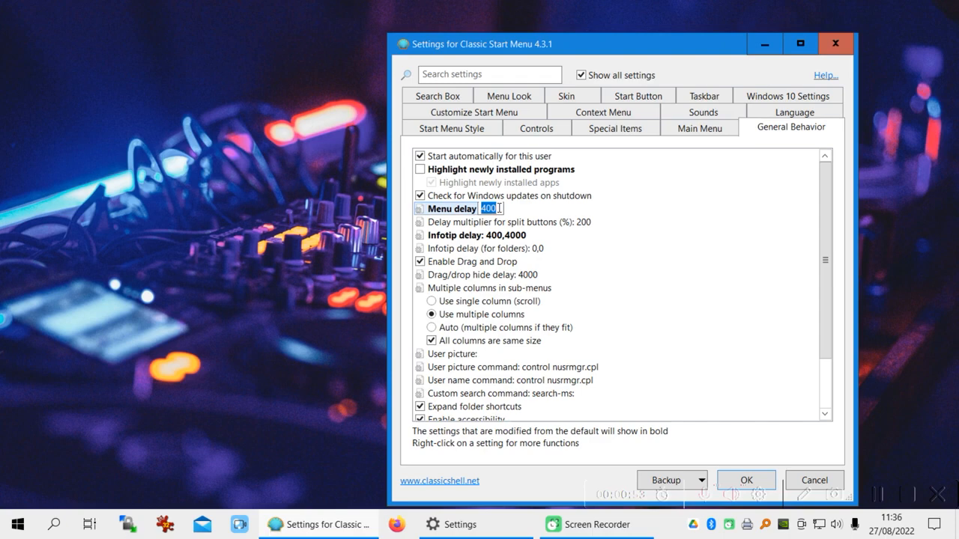
type("600")
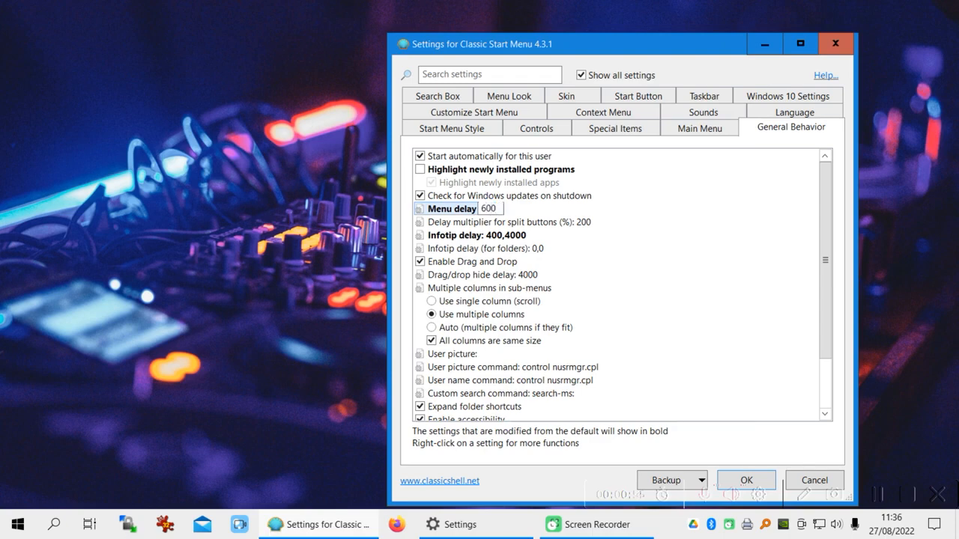
triple_click(489, 208)
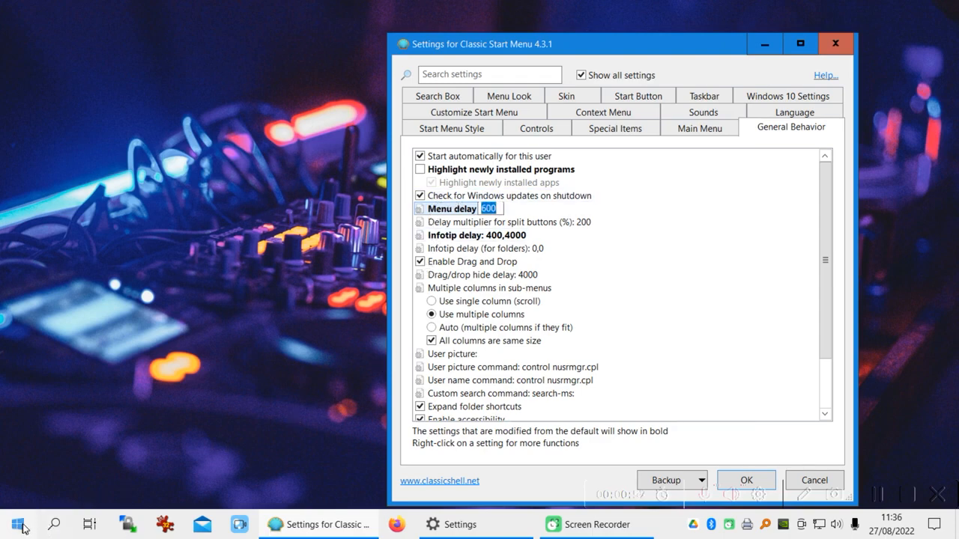
Pop out the Control Panel and Paint submenus to watch the slower 600 delay
left_click(18, 524)
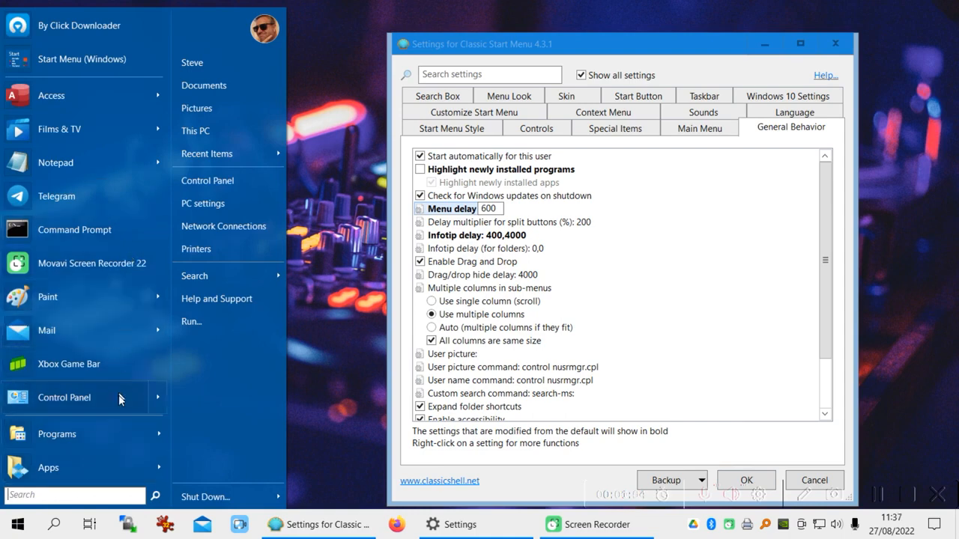
left_click(64, 398)
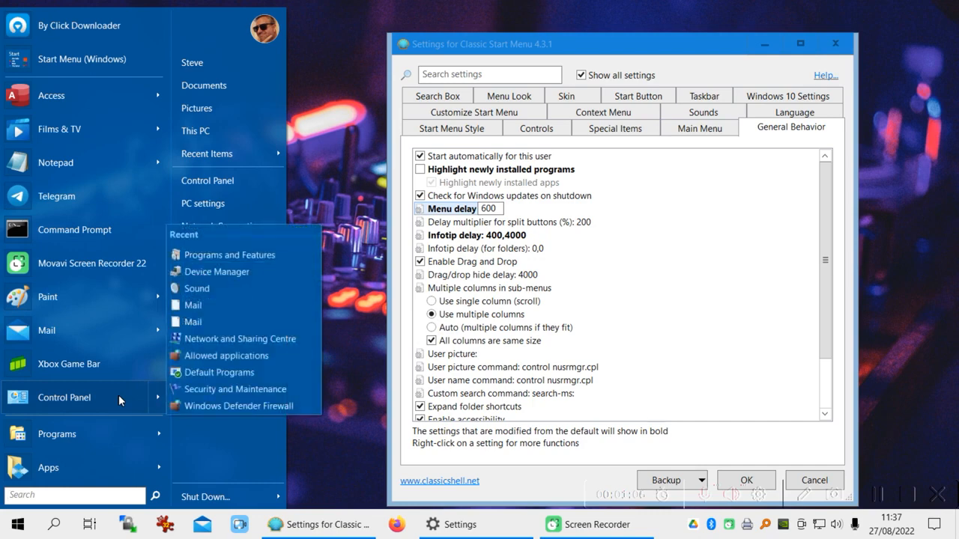
mouse_move(48, 297)
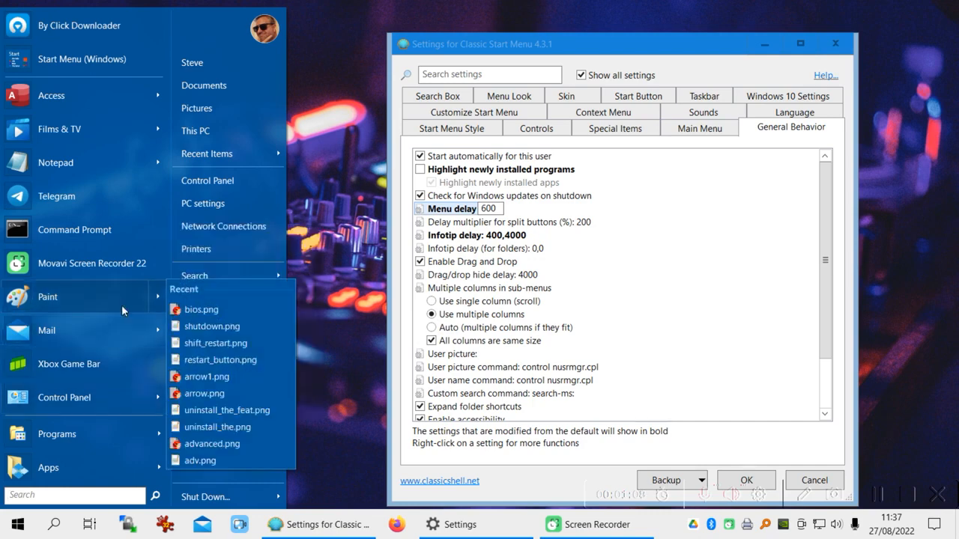
left_click(15, 525)
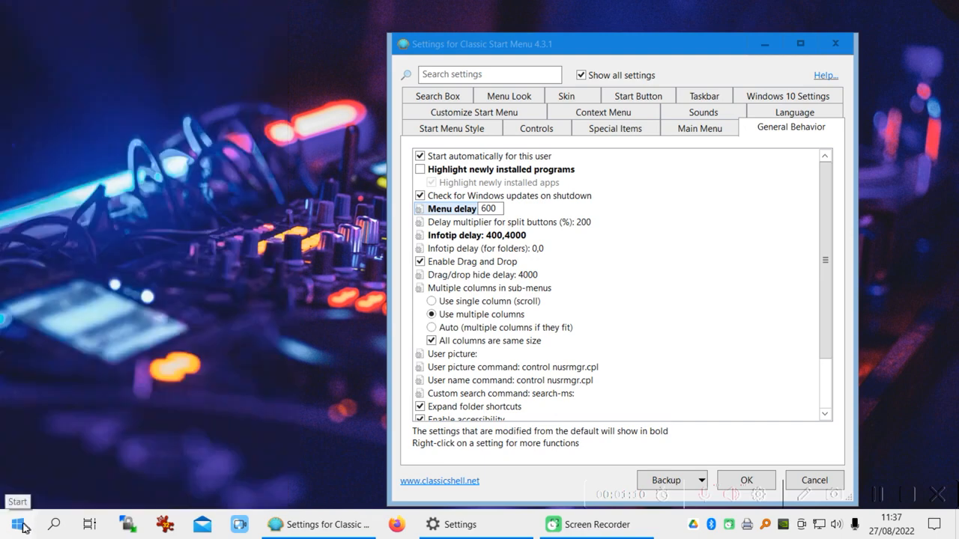
left_click(18, 524)
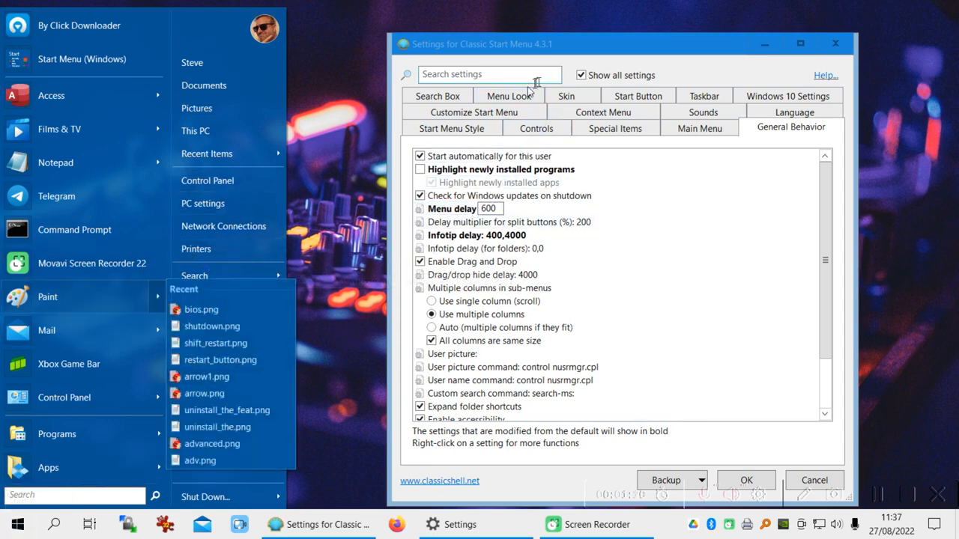
Choose the Smoked Glass skin on the Skin page and confirm with OK
left_click(566, 128)
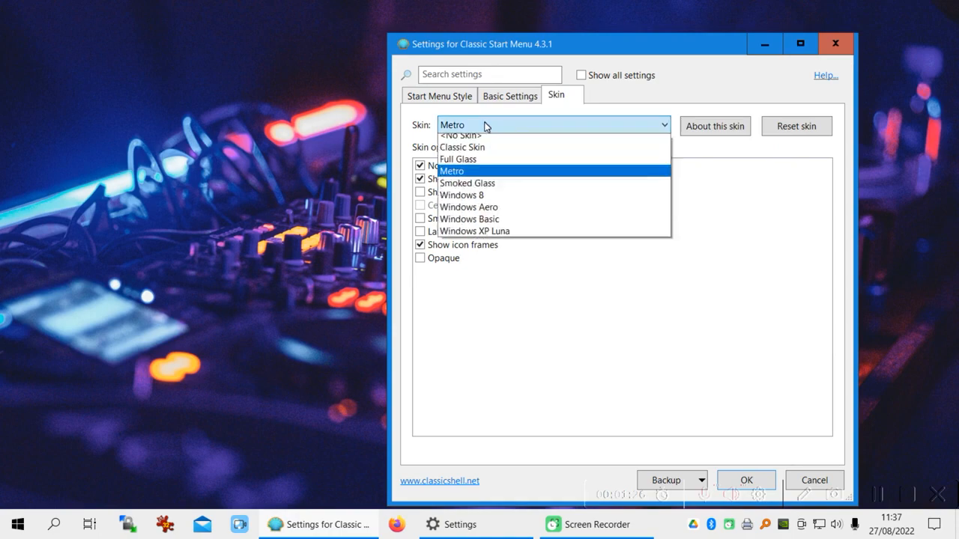
left_click(467, 183)
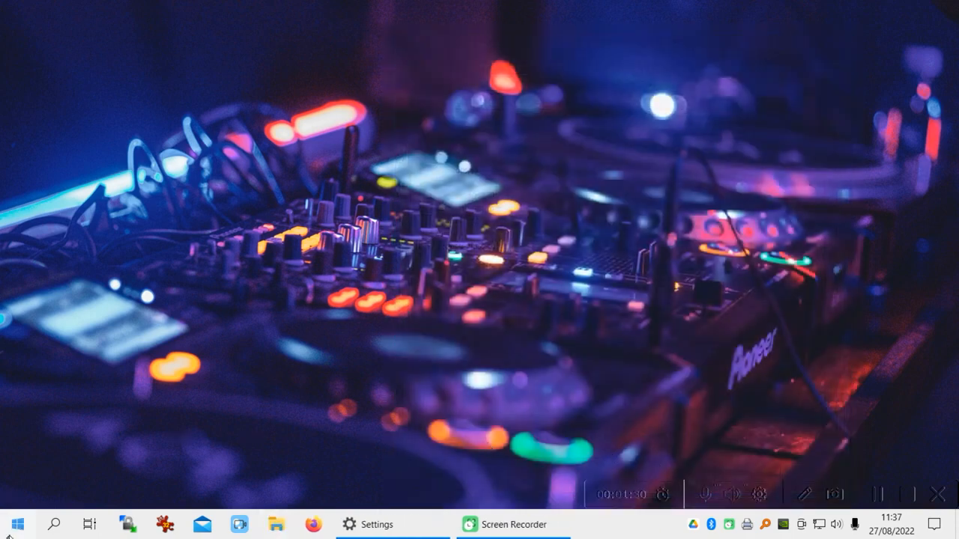
Reopen the start menu to preview the Smoked Glass look
left_click(14, 525)
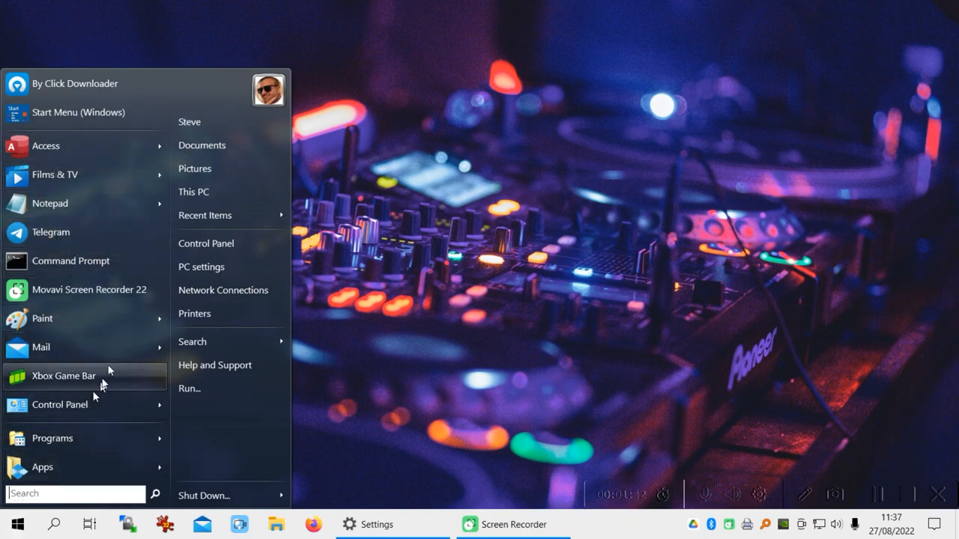
mouse_move(210, 192)
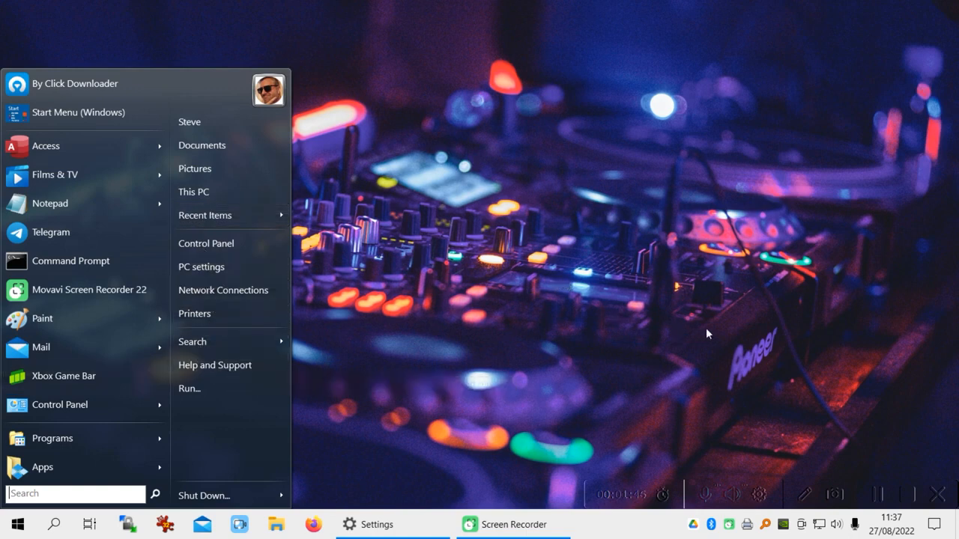
mouse_move(90, 289)
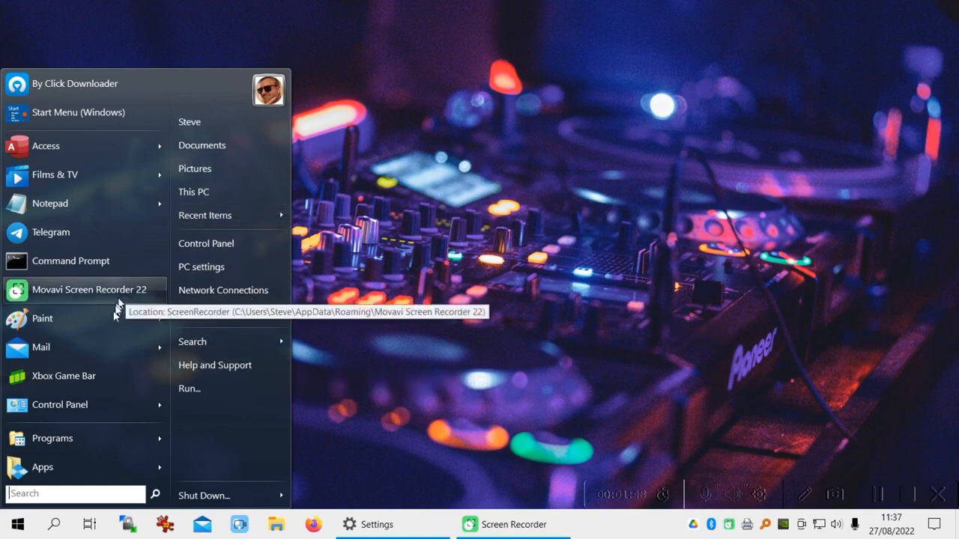
mouse_move(473, 306)
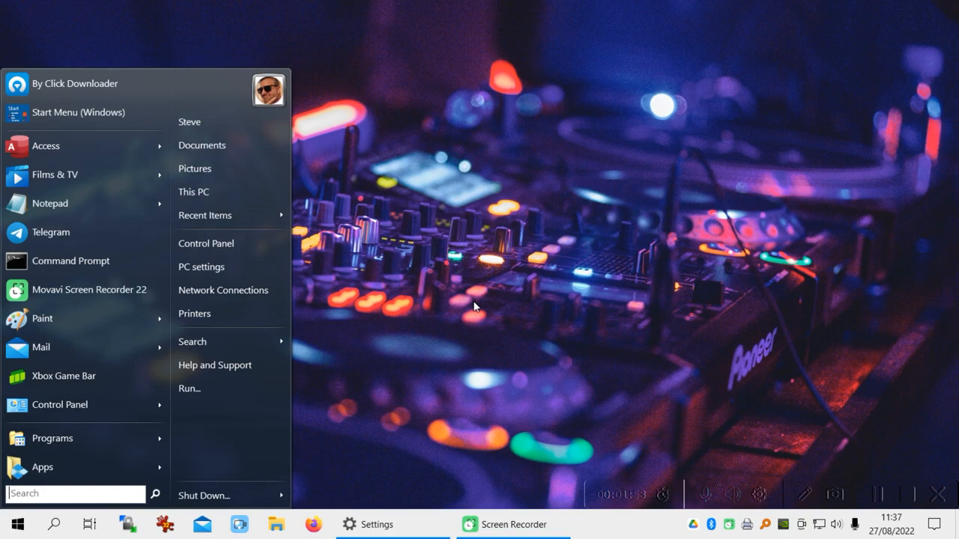